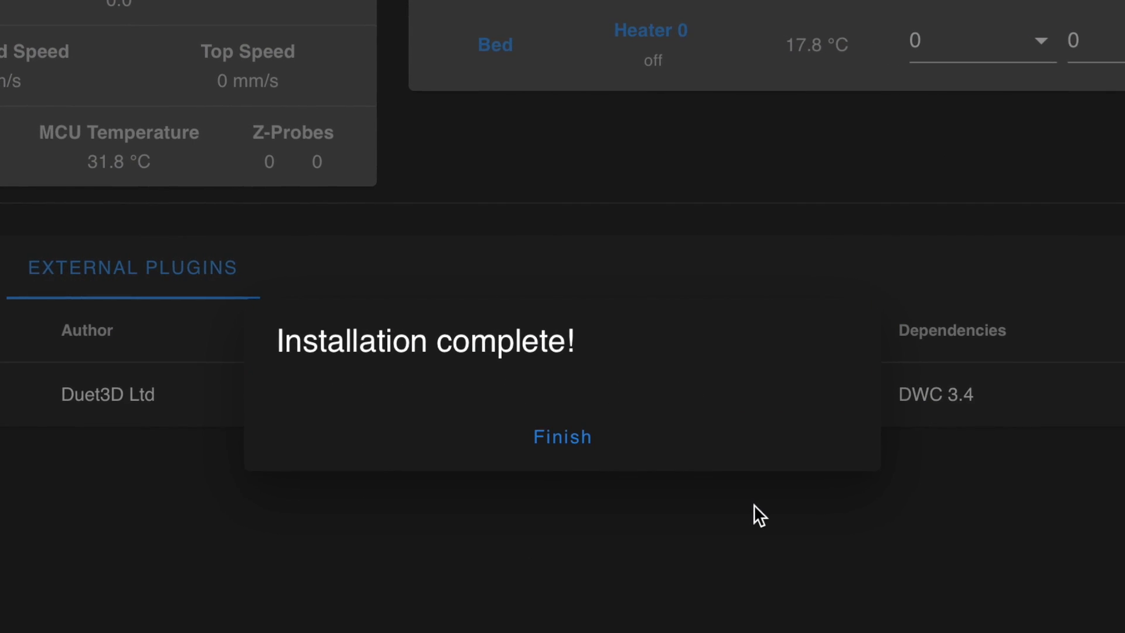
# Step: Finish the Accelerometer plugin install, enable it in Plugins, and start a no-shaper motion profile recording
pyautogui.click(563, 436)
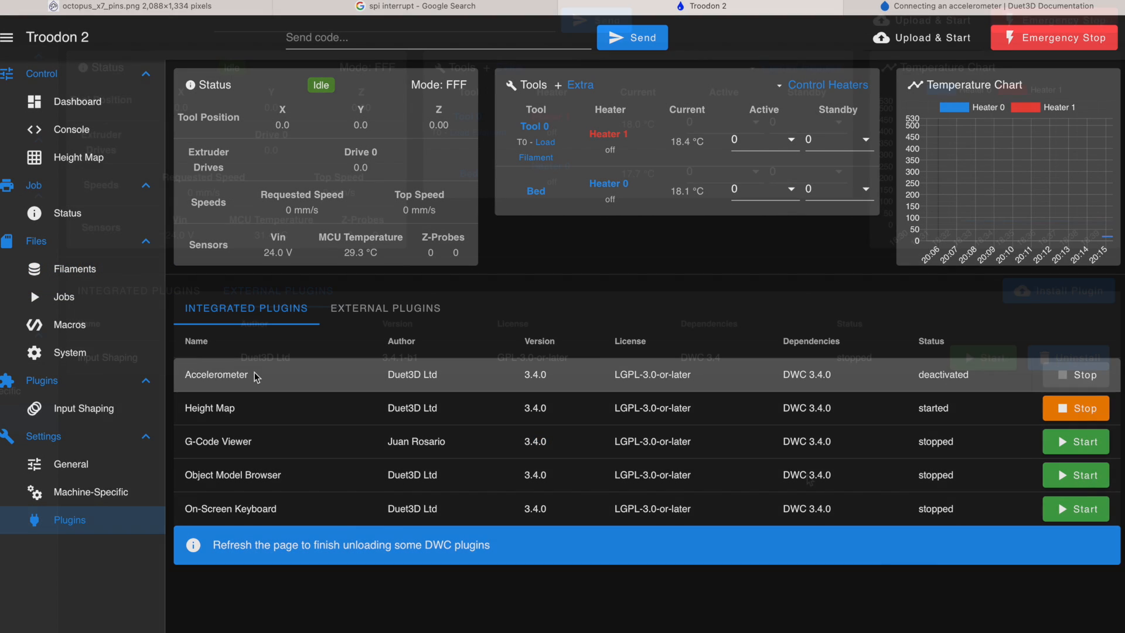
pyautogui.click(385, 308)
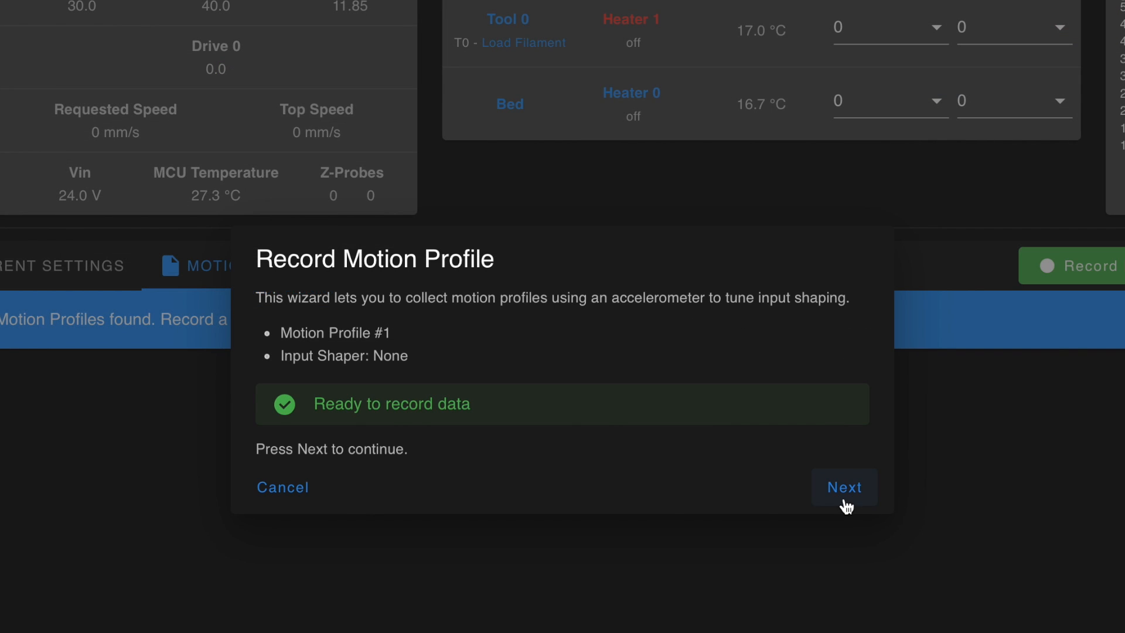
pyautogui.click(844, 488)
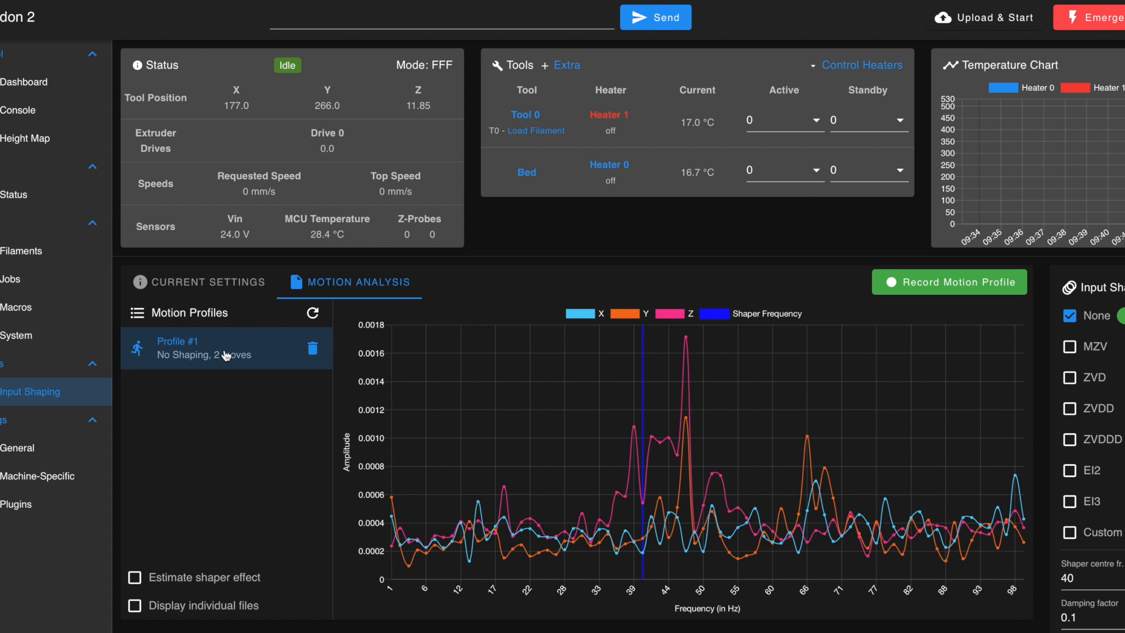
pyautogui.moveTo(523, 349)
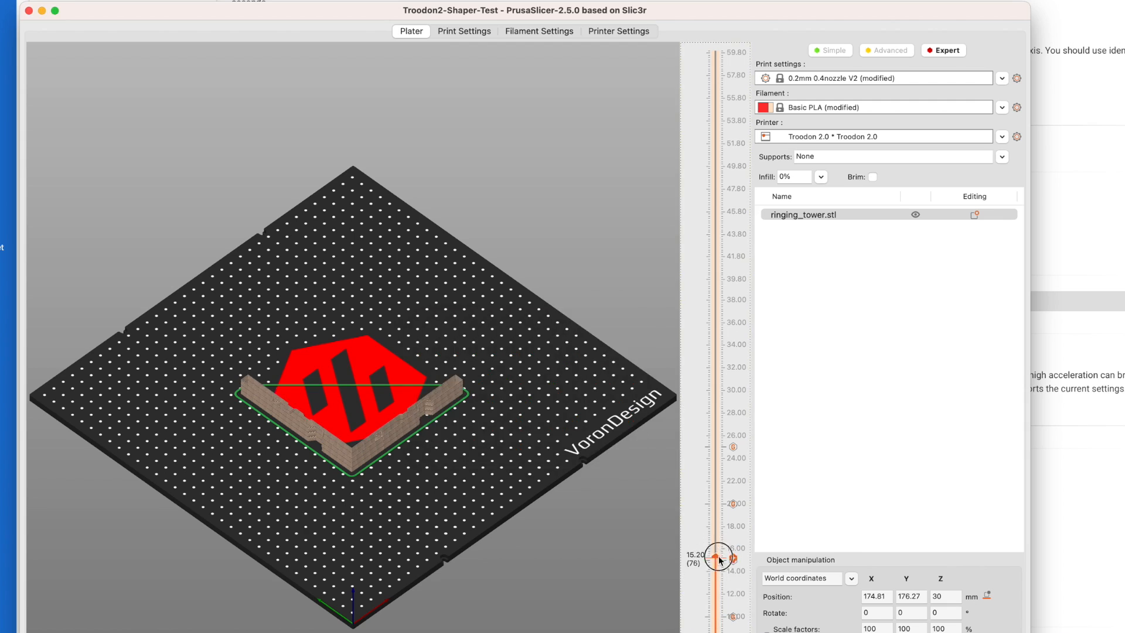
# Step: Move the preview layer slider on the sliced ringing tower to about 16.20 mm
pyautogui.click(719, 556)
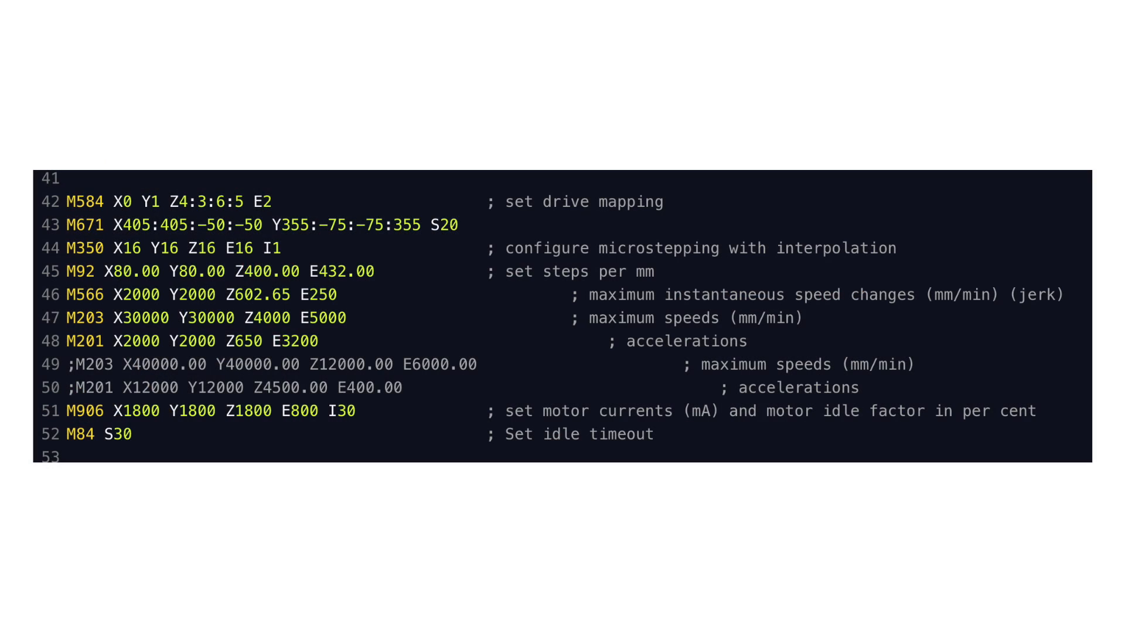
# Step: Highlight the M566 jerk line (X/Y 2000, Z 602.65, E 250) in config.g
pyautogui.click(187, 294)
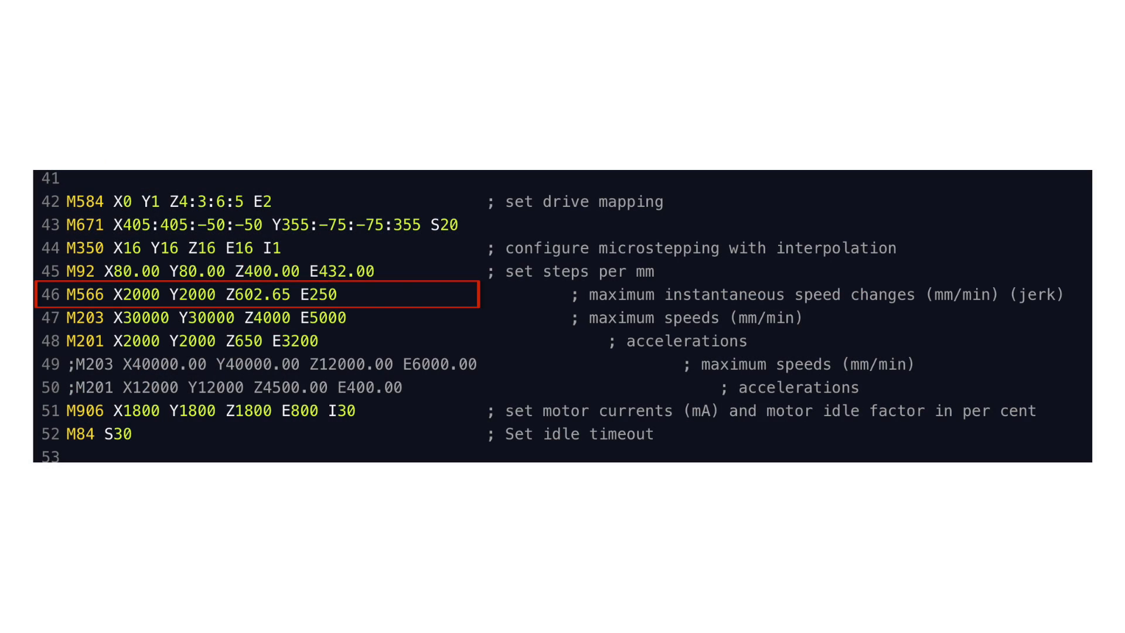